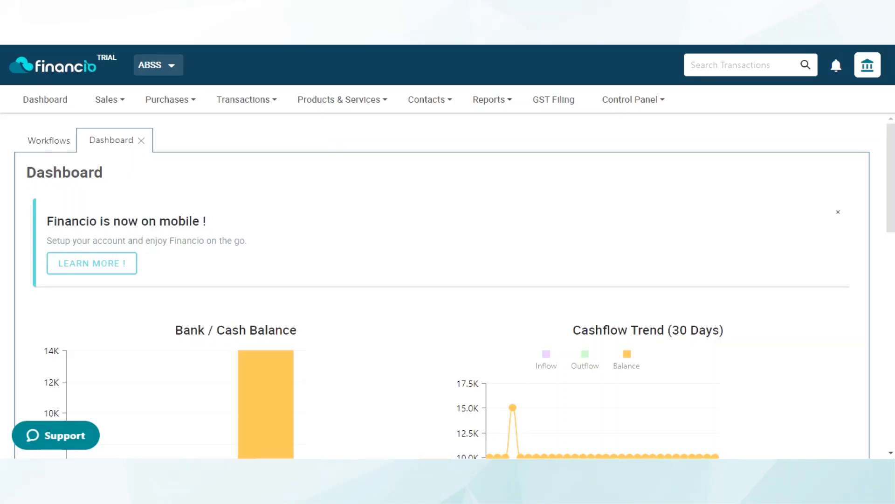
Step: Generate the ABSS Balance Sheet as of 13/07/2021 from Reports > Business Report
{"action": "left_click", "coordinate": [489, 100]}
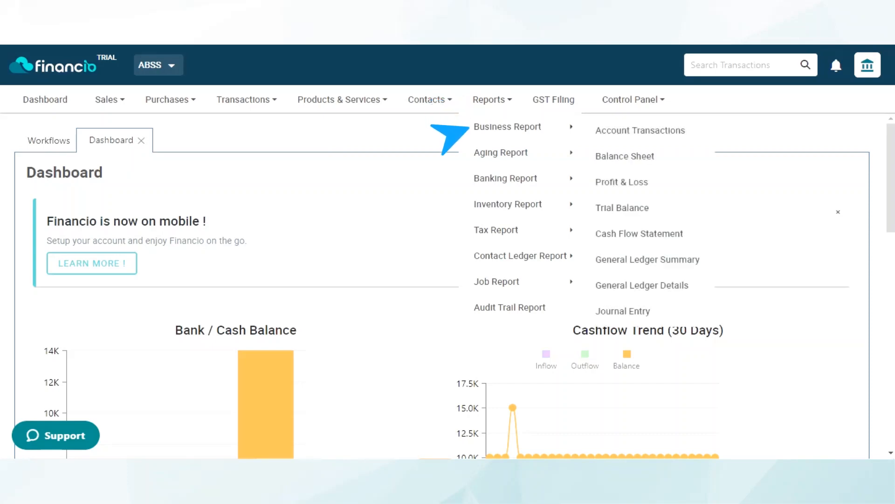
{"action": "mouse_move", "coordinate": [500, 152]}
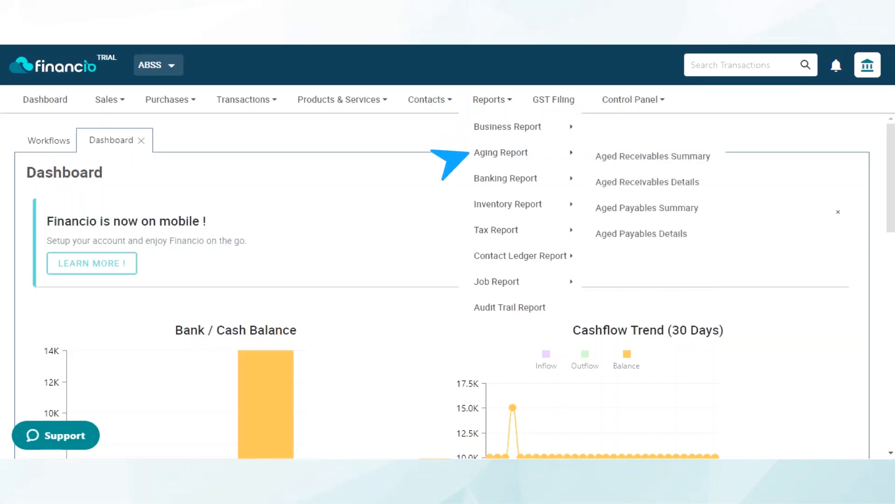
{"action": "mouse_move", "coordinate": [504, 179]}
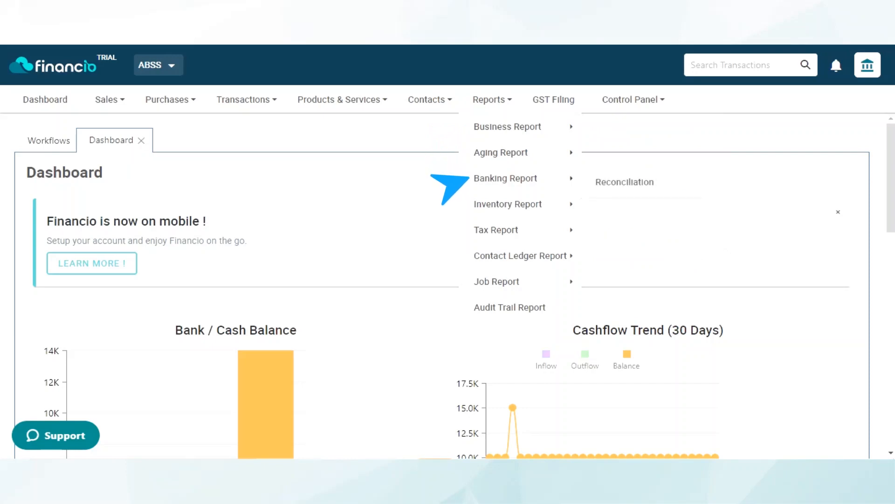
{"action": "mouse_move", "coordinate": [507, 204]}
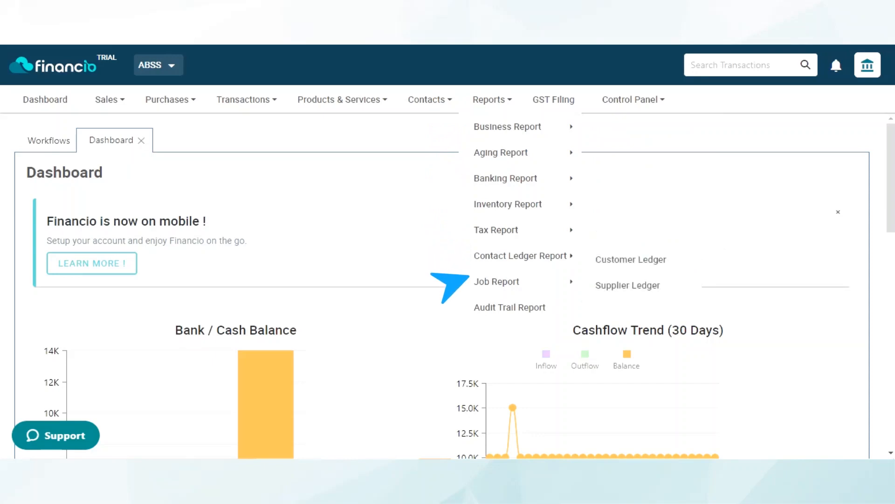
{"action": "mouse_move", "coordinate": [496, 281]}
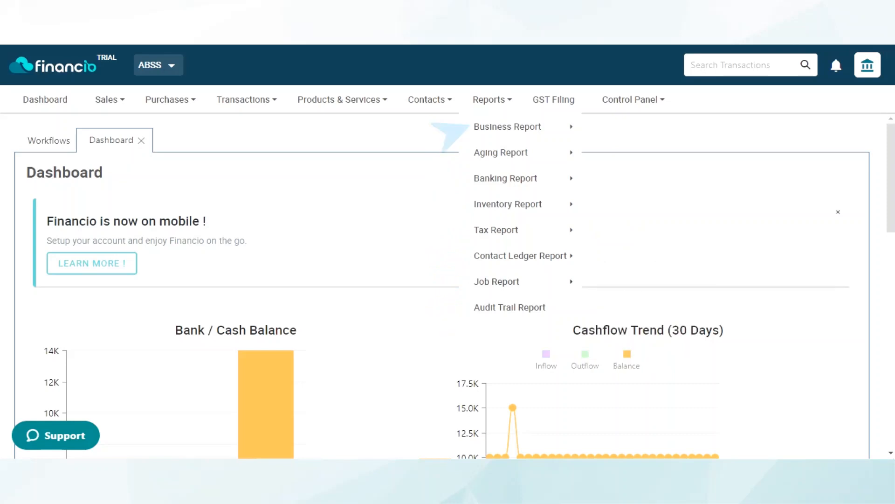
{"action": "mouse_move", "coordinate": [507, 126]}
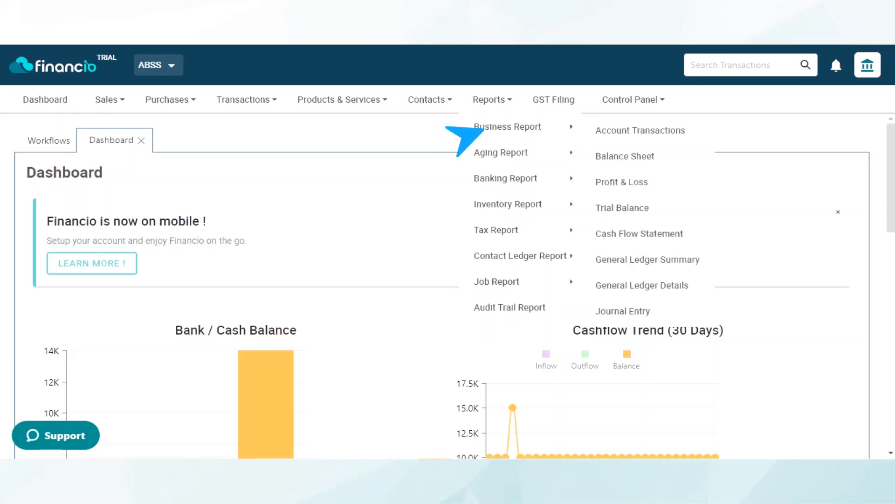
{"action": "left_click", "coordinate": [625, 156]}
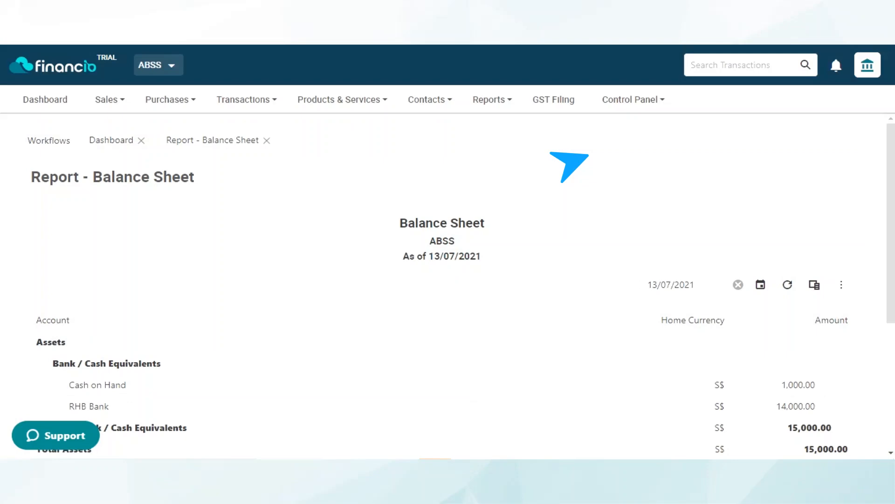
{"action": "scroll", "scroll_direction": "down", "scroll_amount": 3}
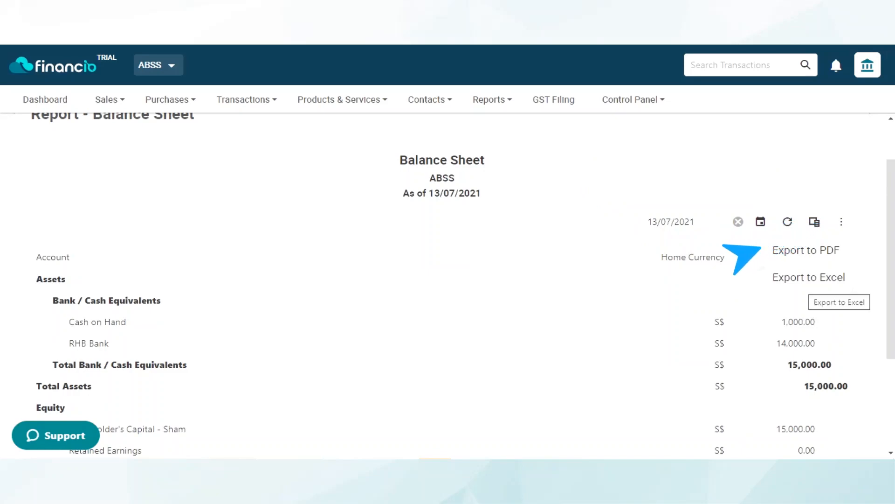
{"action": "mouse_move", "coordinate": [742, 285]}
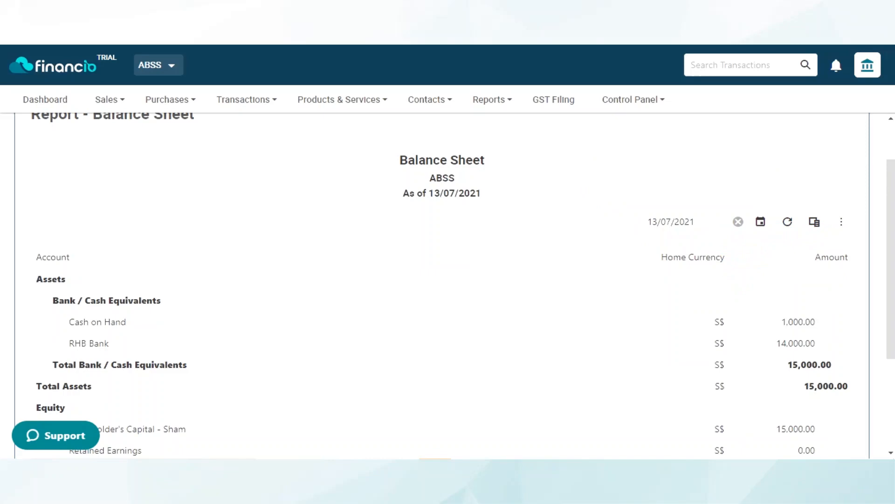
{"action": "scroll", "scroll_direction": "down", "scroll_amount": 3}
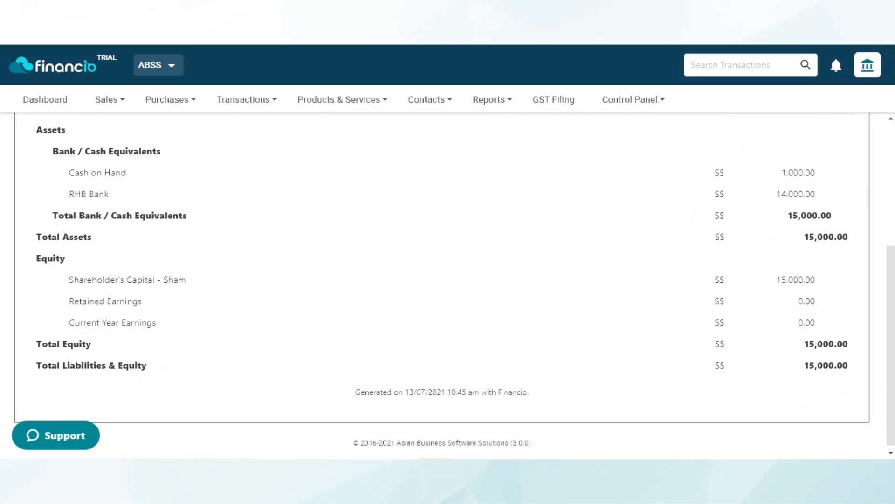